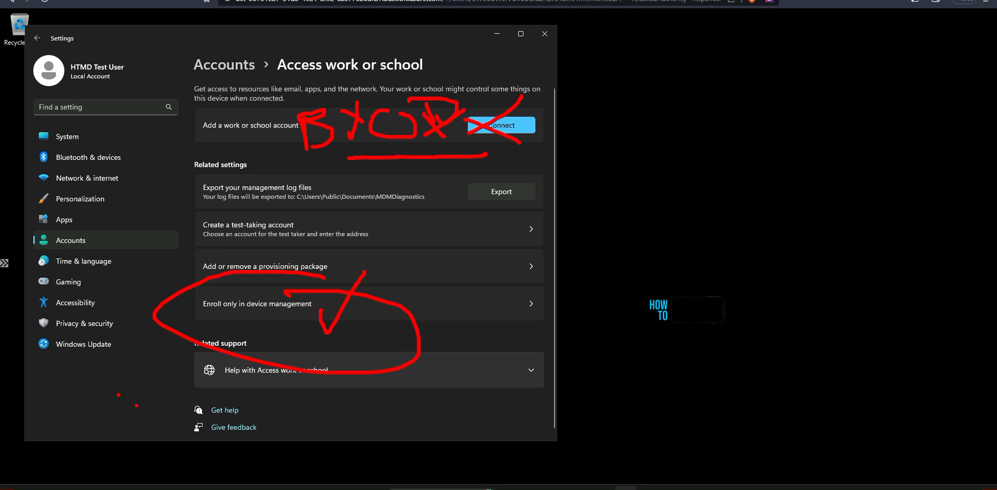
{"action": "left_click", "coordinate": [500, 125]}
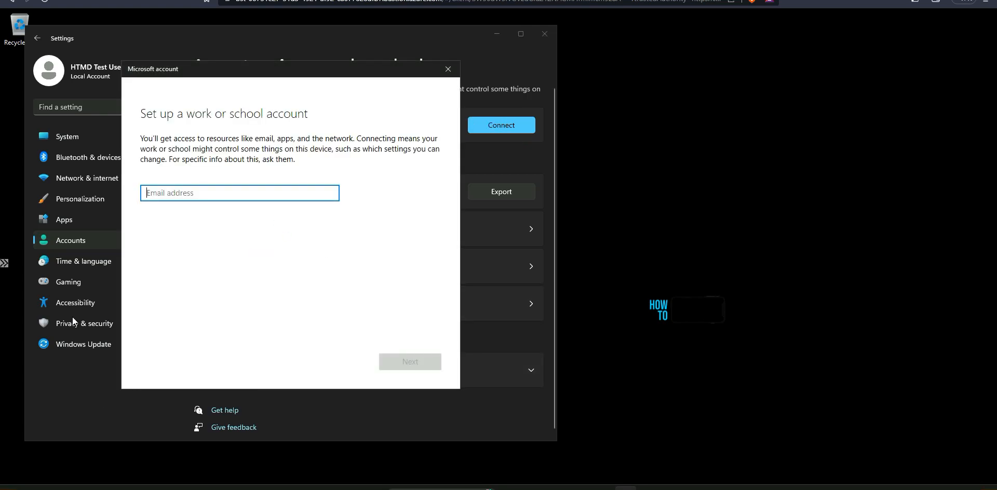
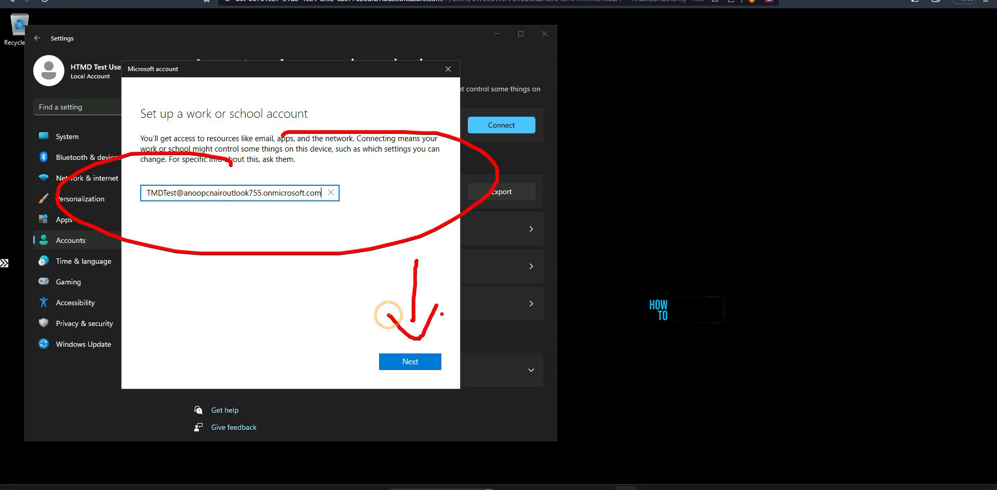
{"action": "left_click", "coordinate": [409, 361]}
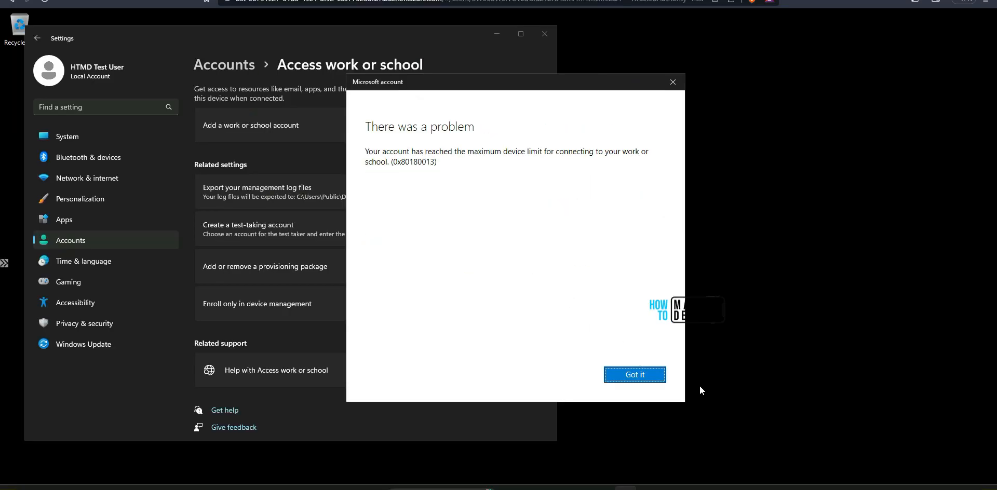
Step: Dismiss the device-limit error with Got it before searching Microsoft Store for Company Portal
{"action": "left_click", "coordinate": [634, 375]}
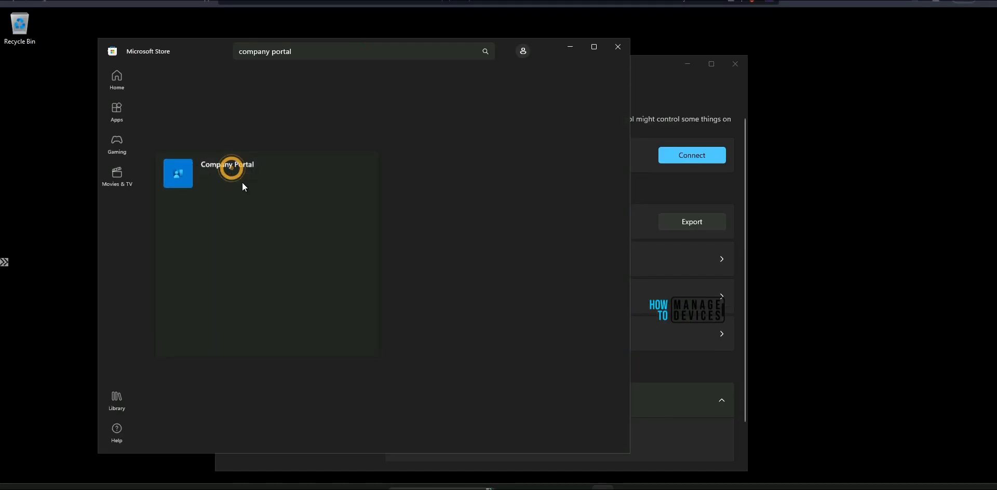
Step: Get the Company Portal app from its Microsoft Store page and launch it to the Intune sign-in
{"action": "left_click", "coordinate": [228, 173]}
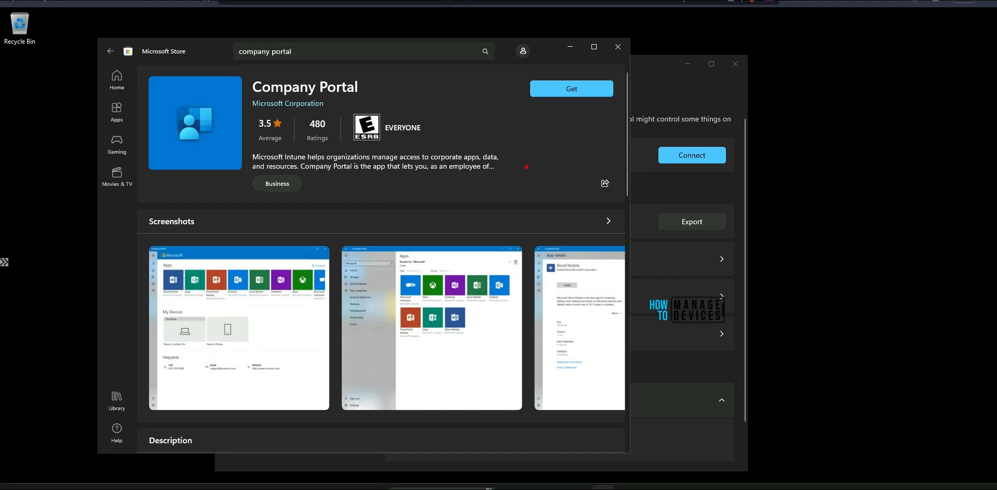
{"action": "left_click", "coordinate": [570, 88]}
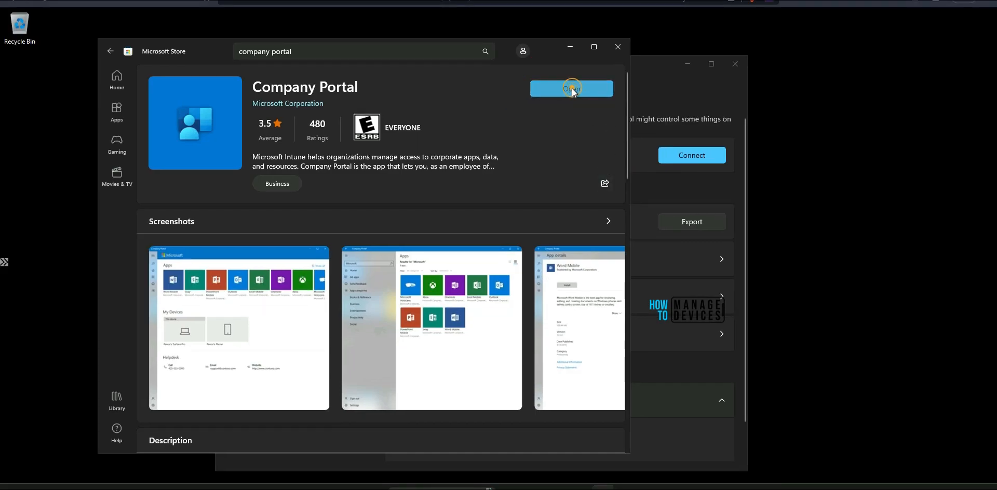
{"action": "left_click", "coordinate": [570, 87]}
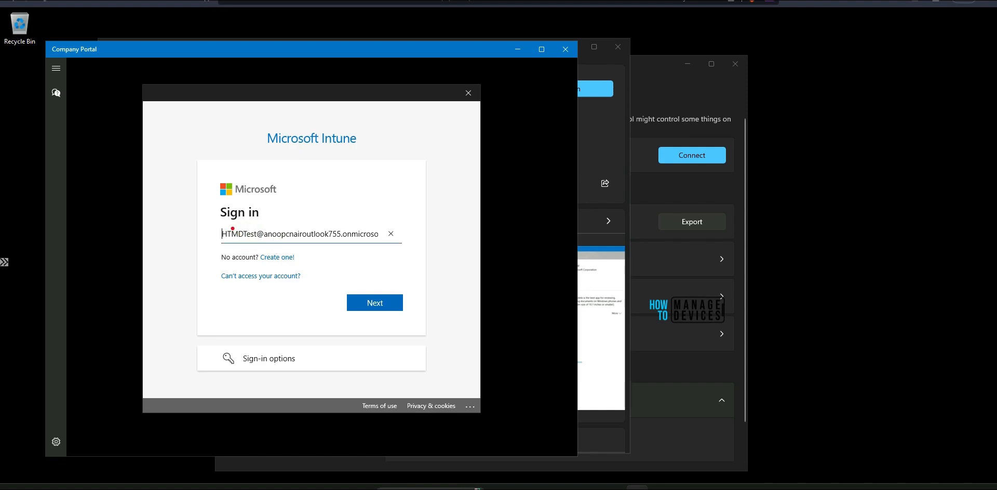
Step: Sign in with the work account password and allow the organization to manage the device, starting registration
{"action": "left_click", "coordinate": [374, 302]}
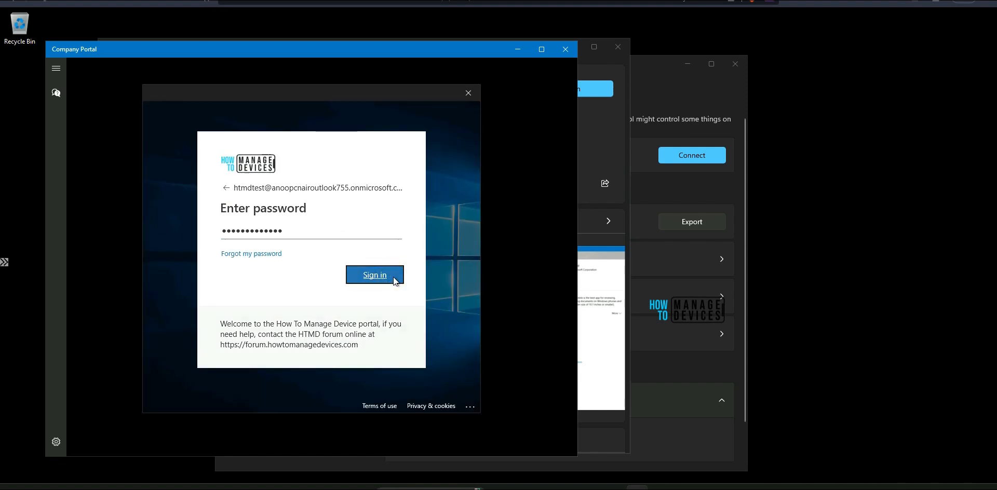
{"action": "left_click", "coordinate": [374, 274]}
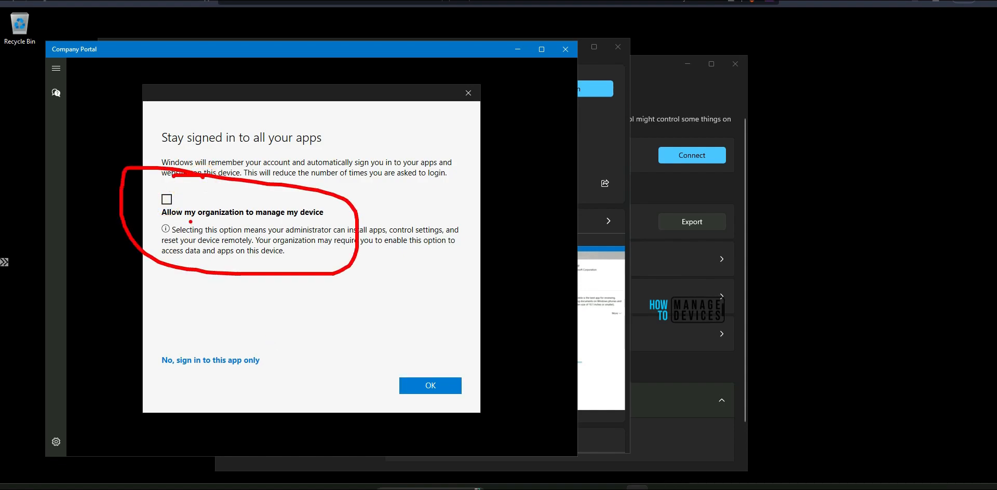
{"action": "left_click", "coordinate": [166, 200]}
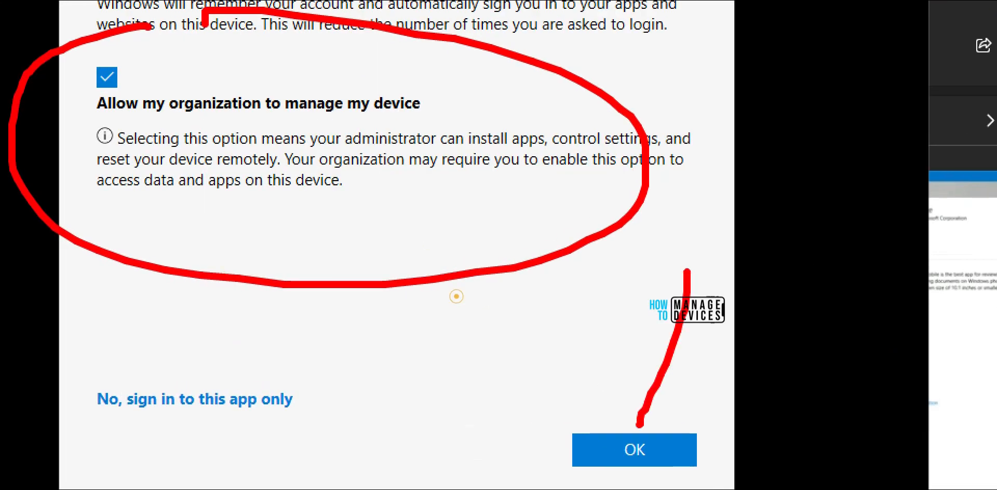
{"action": "left_click", "coordinate": [633, 450]}
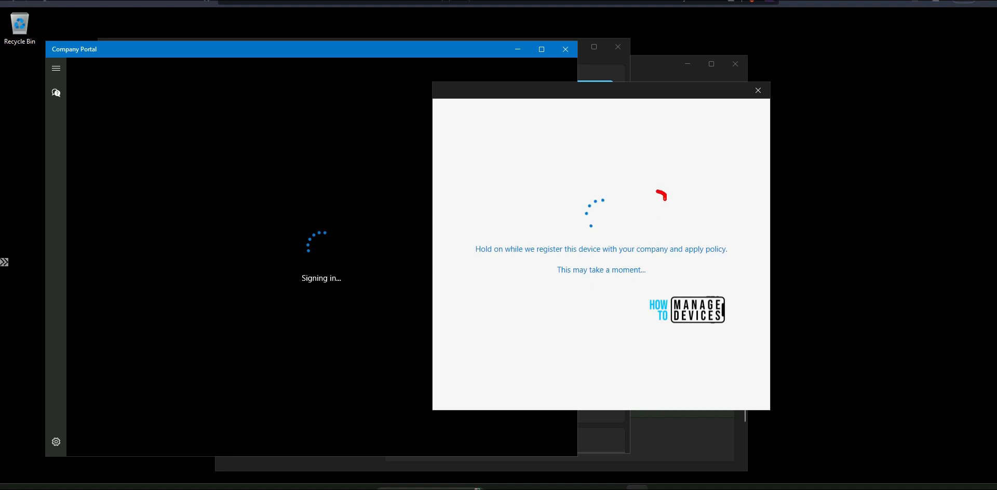
{"action": "mouse_move", "coordinate": [722, 330]}
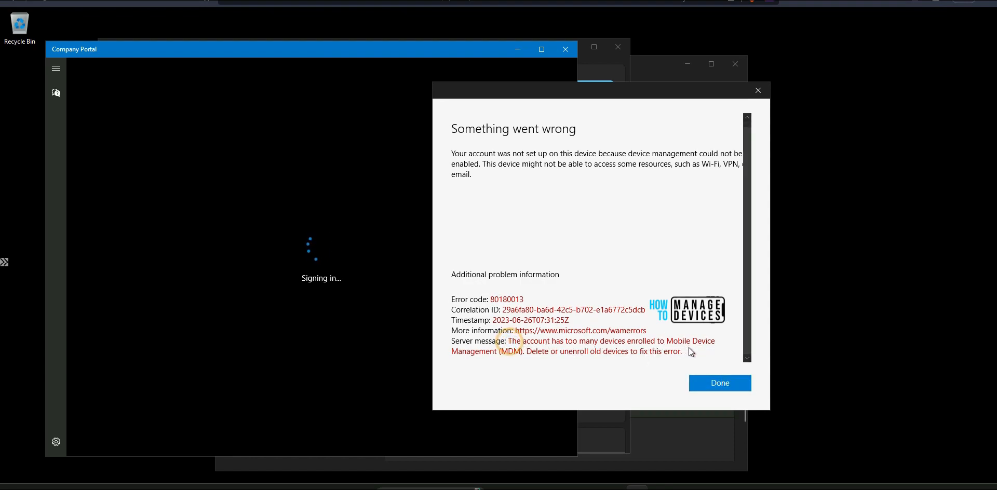
{"action": "mouse_move", "coordinate": [940, 469]}
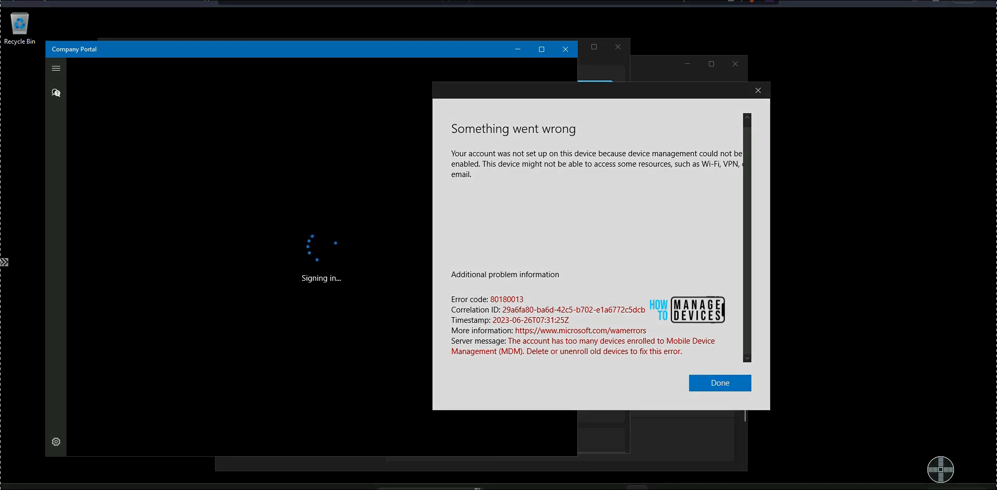
{"action": "mouse_move", "coordinate": [290, 98]}
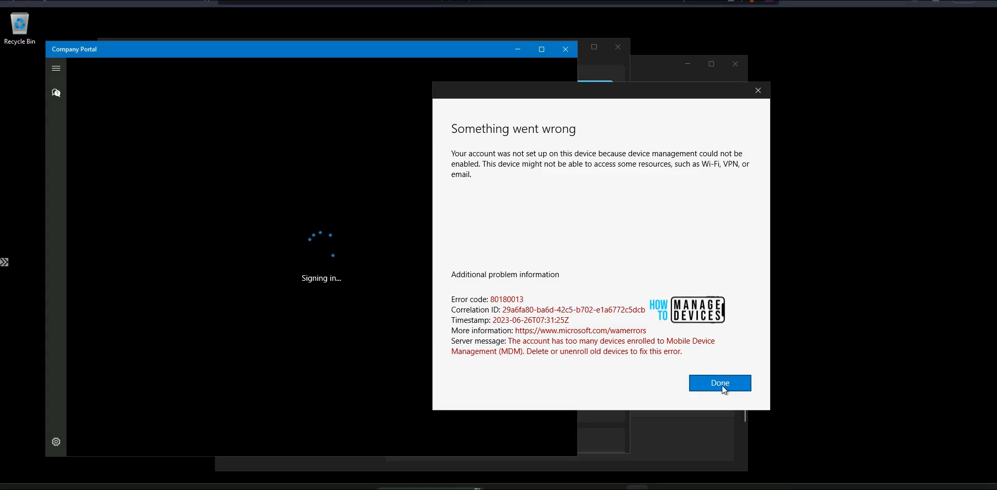
Step: Dismiss the Something went wrong dialog showing enrollment error 80180013 with Done
{"action": "left_click", "coordinate": [719, 383]}
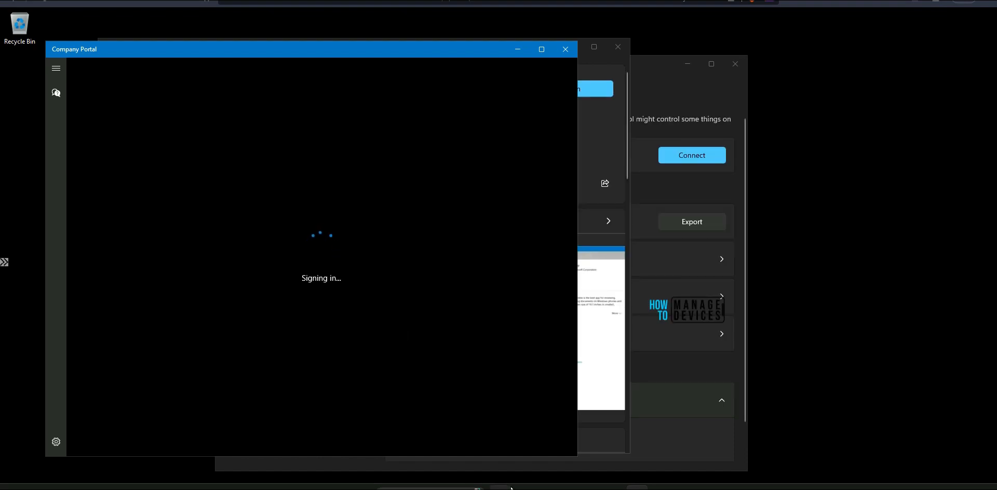
Step: Show the HTMD Test Account's enrolled devices in Intune's Troubleshooting + support view, including Win11-No2
{"action": "left_click", "coordinate": [501, 488]}
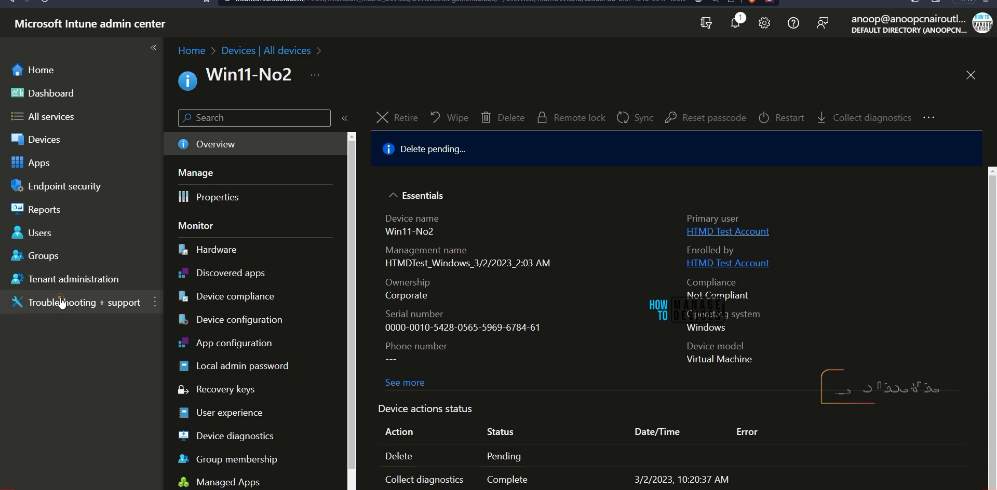
{"action": "left_click", "coordinate": [83, 302]}
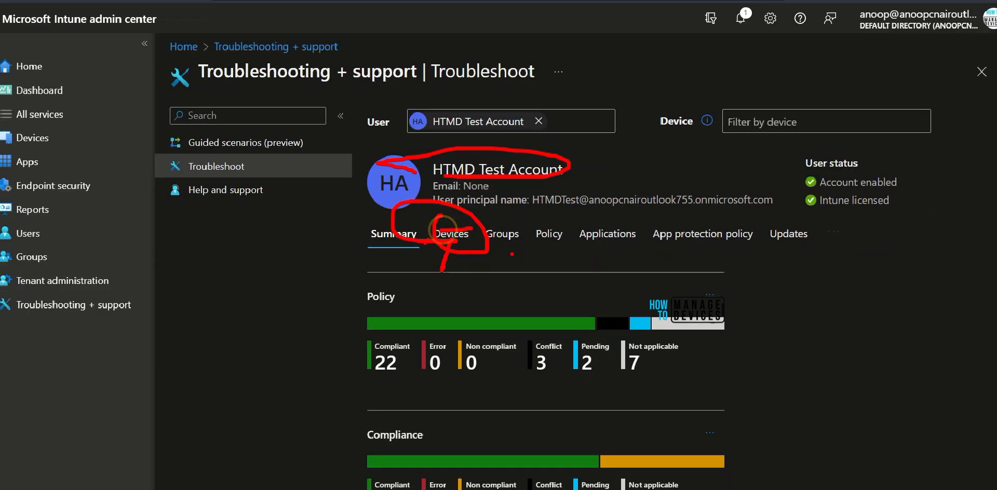
{"action": "left_click", "coordinate": [450, 234]}
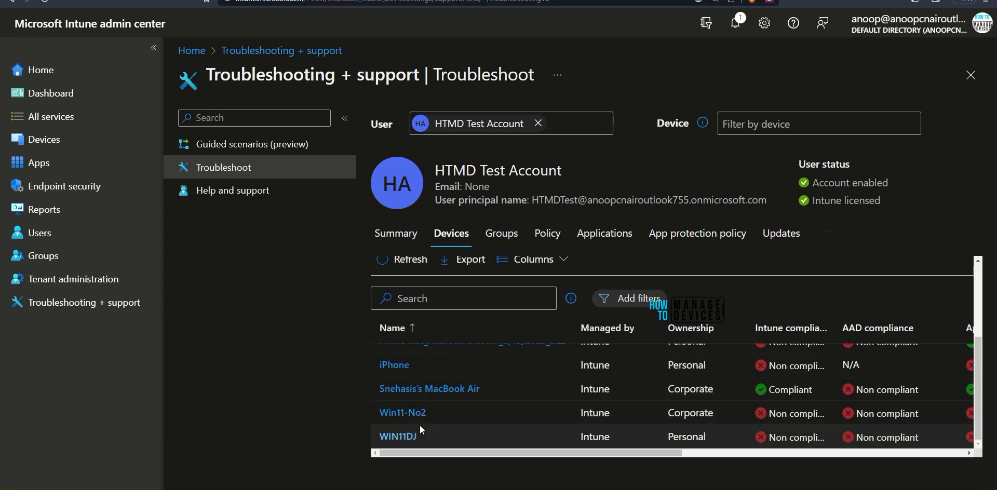
Step: Filter Intune's All devices list by 'Win', showing seven Windows devices without Win11-No2
{"action": "left_click", "coordinate": [44, 139]}
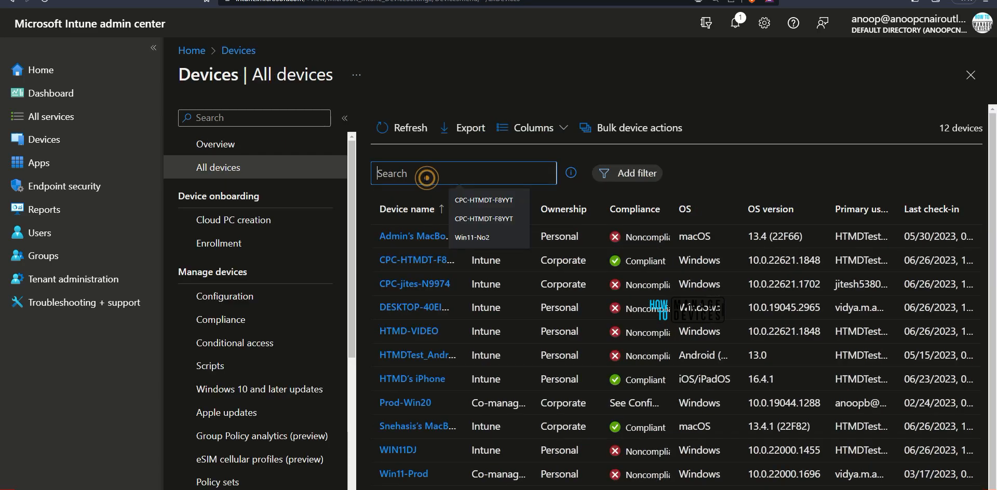
{"action": "type", "text": "Windows11"}
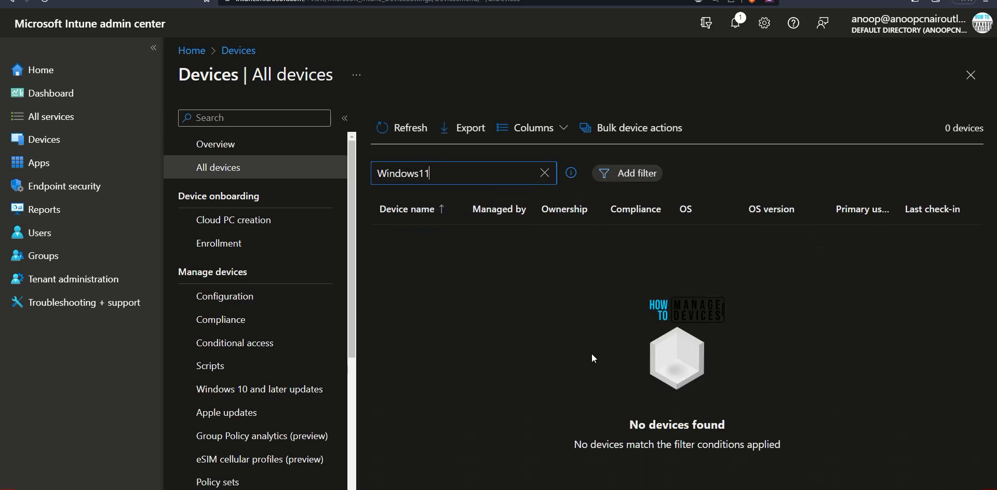
{"action": "type", "text": "Wind"}
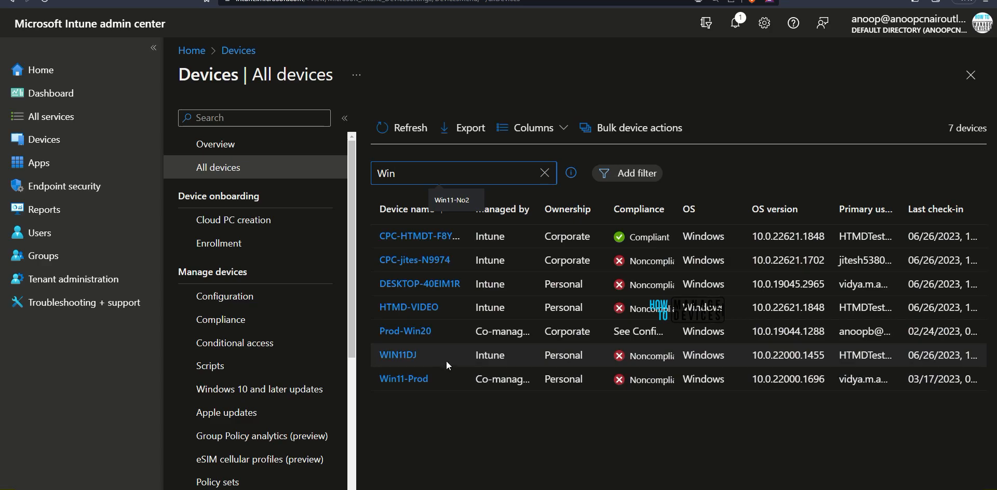
{"action": "mouse_move", "coordinate": [418, 284]}
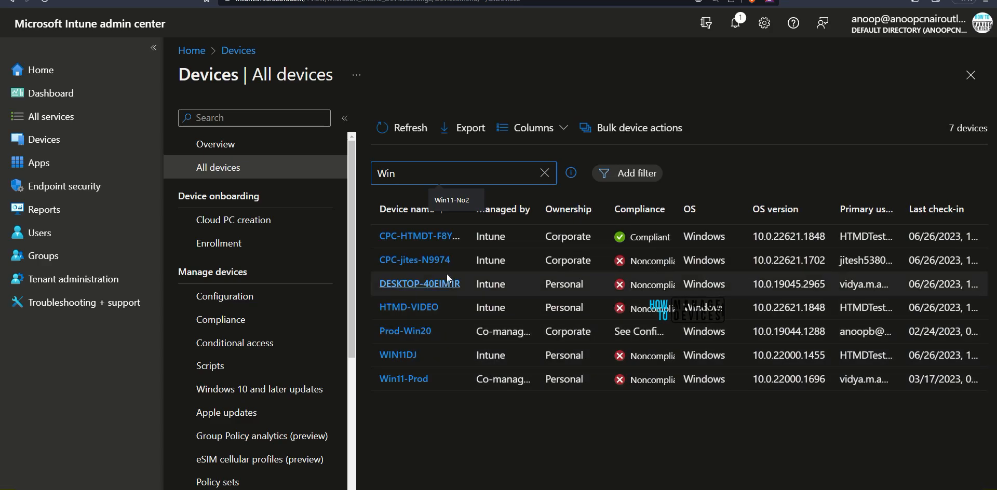
{"action": "mouse_move", "coordinate": [403, 379]}
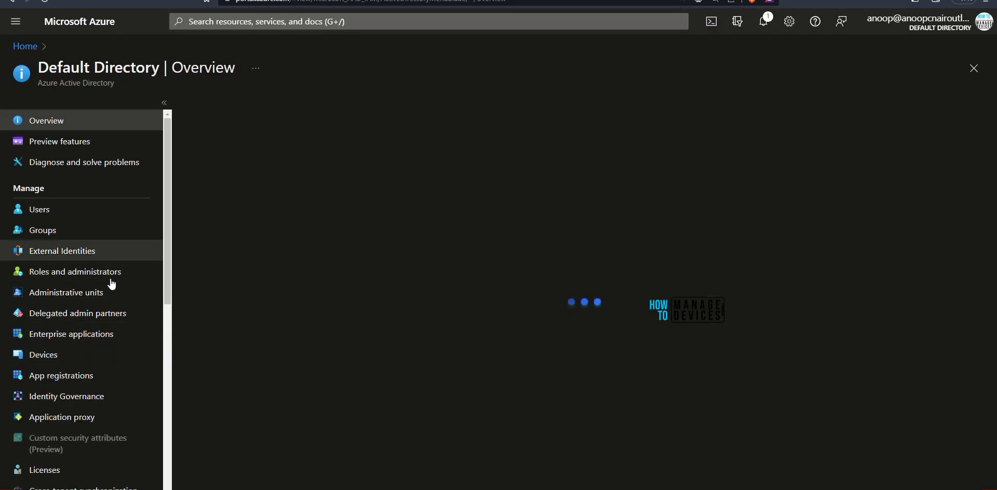
Step: Reach the Default Directory's Users list in Azure Active Directory
{"action": "left_click", "coordinate": [43, 354]}
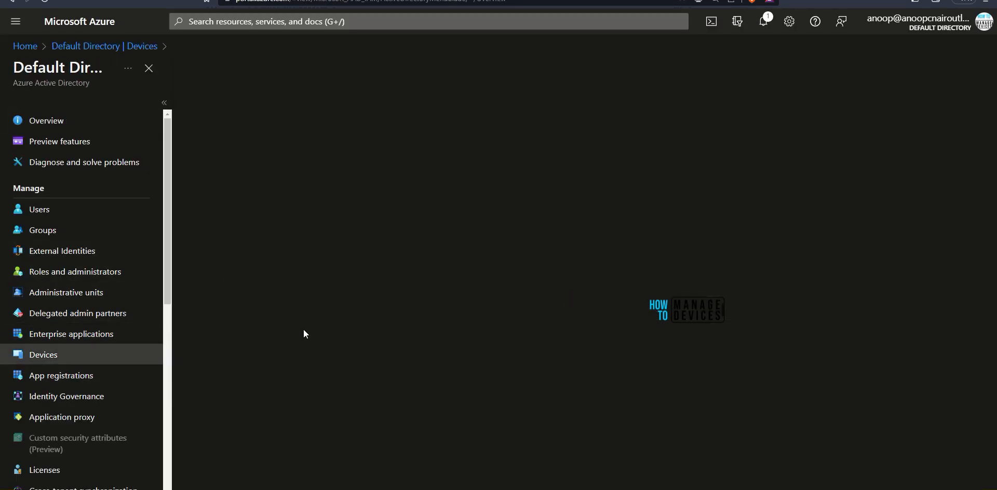
{"action": "left_click", "coordinate": [43, 354]}
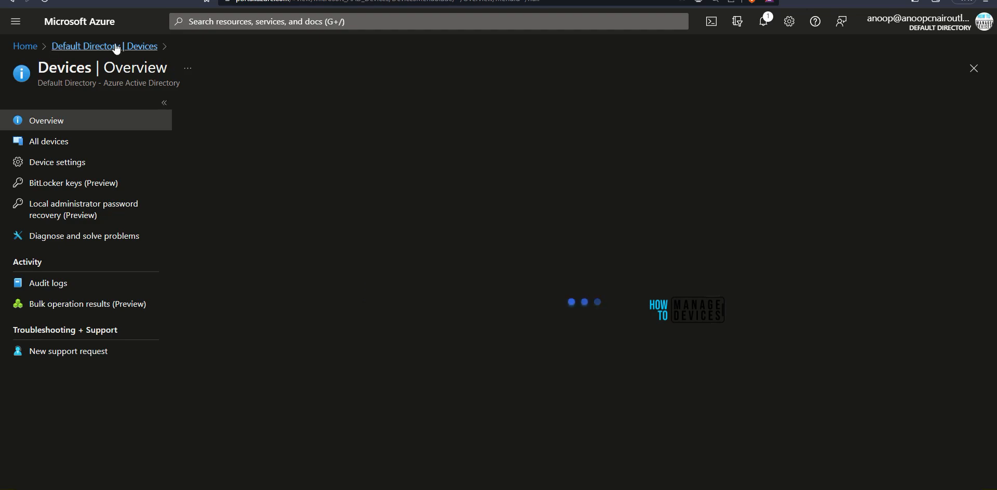
{"action": "left_click", "coordinate": [104, 46]}
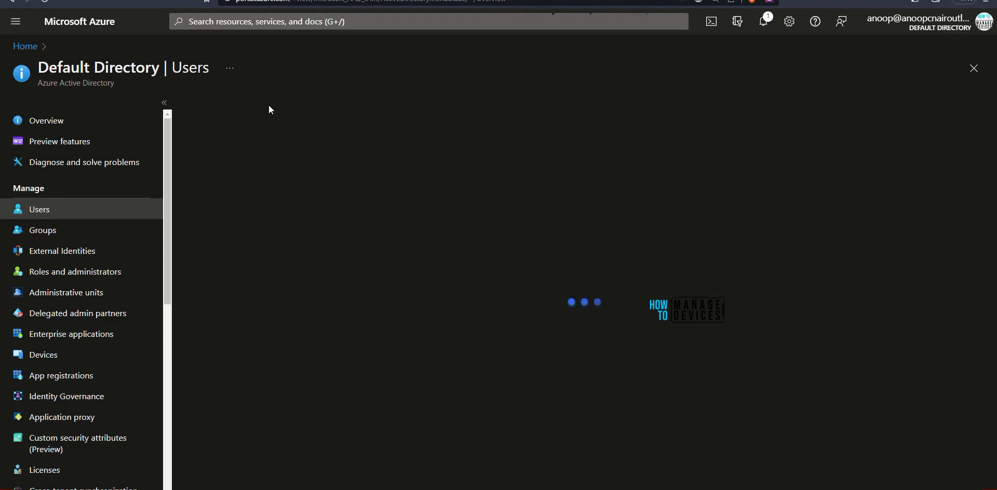
{"action": "mouse_move", "coordinate": [255, 154]}
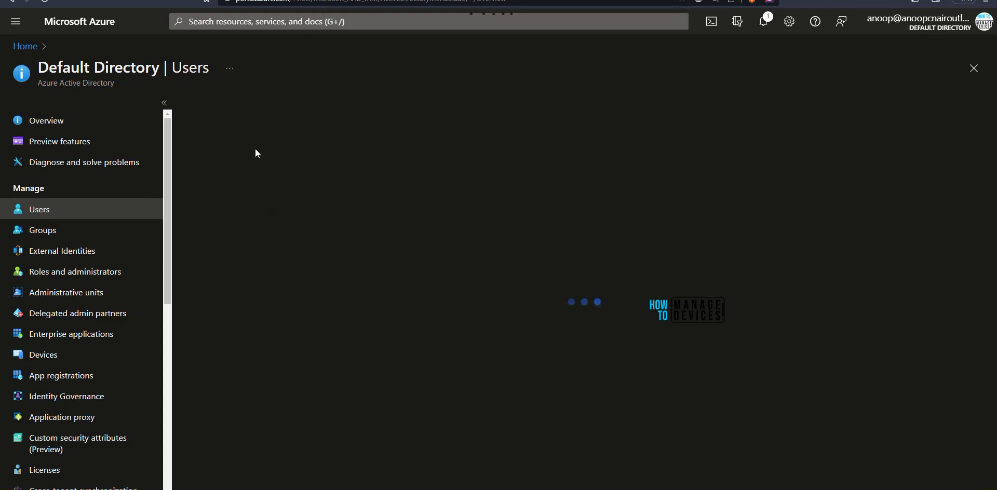
Step: Search the users for 'htmd' and open the HTMD Test Account profile
{"action": "left_click", "coordinate": [38, 209]}
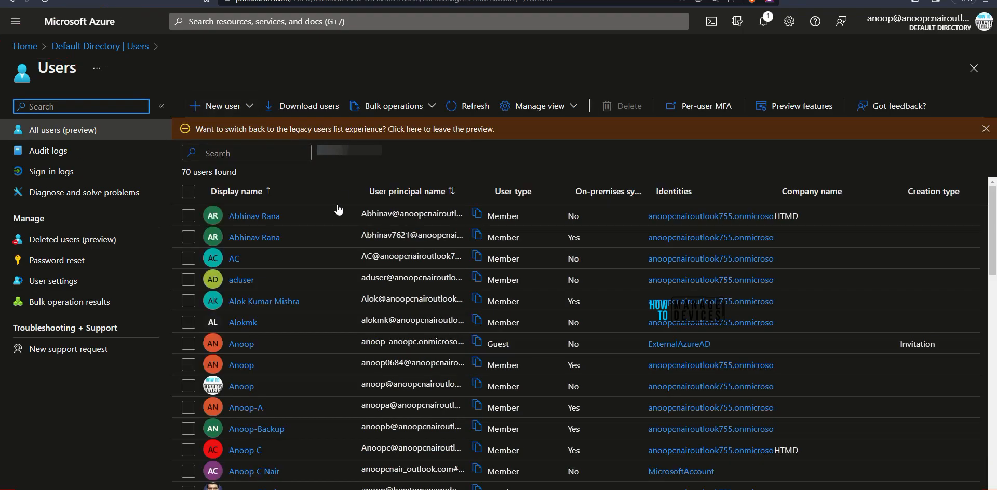
{"action": "type", "text": "htmd"}
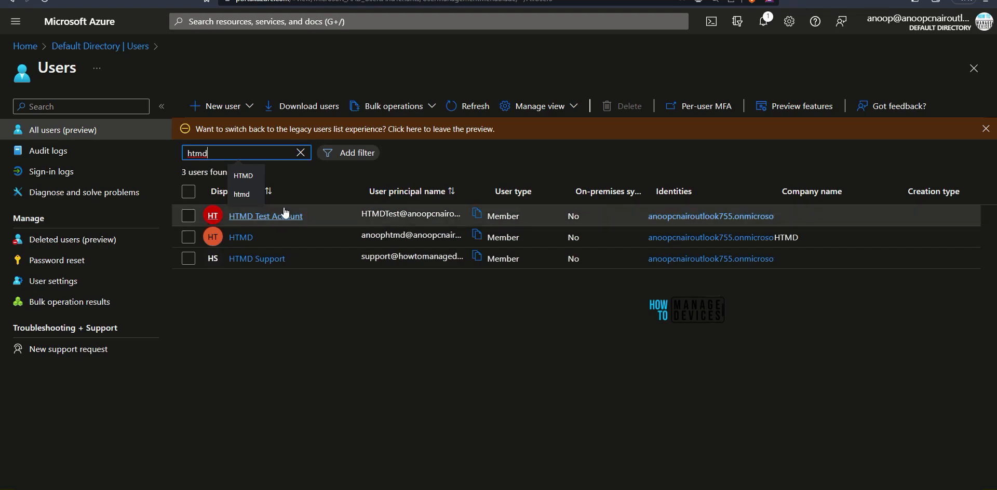
{"action": "left_click", "coordinate": [265, 216]}
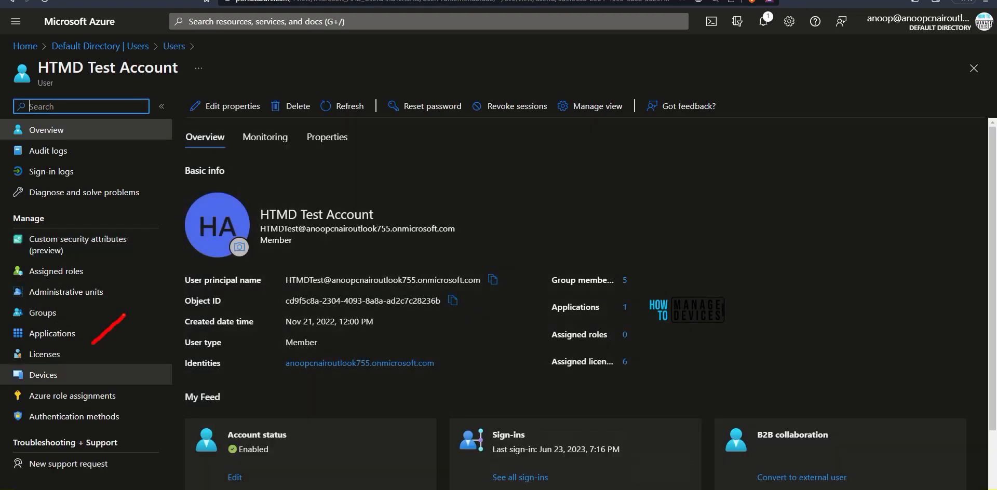
{"action": "left_click", "coordinate": [42, 375]}
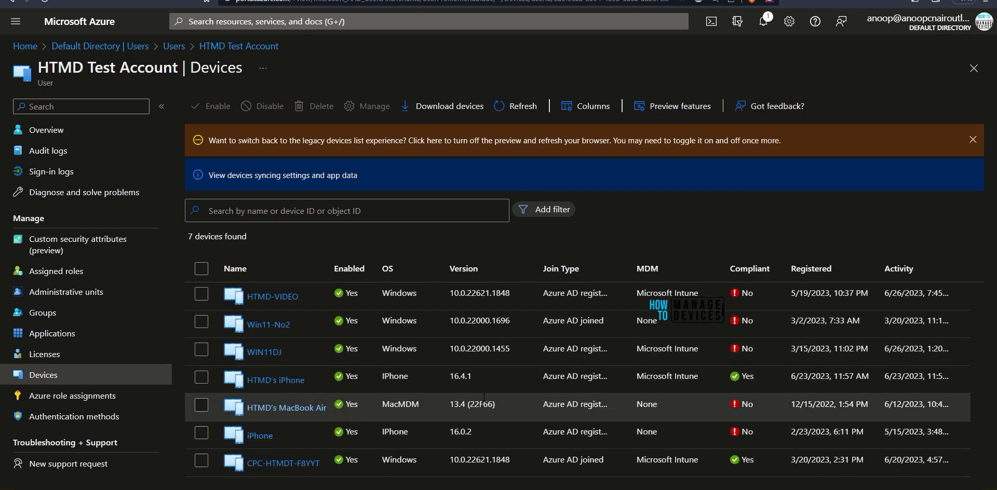
{"action": "left_click", "coordinate": [202, 324]}
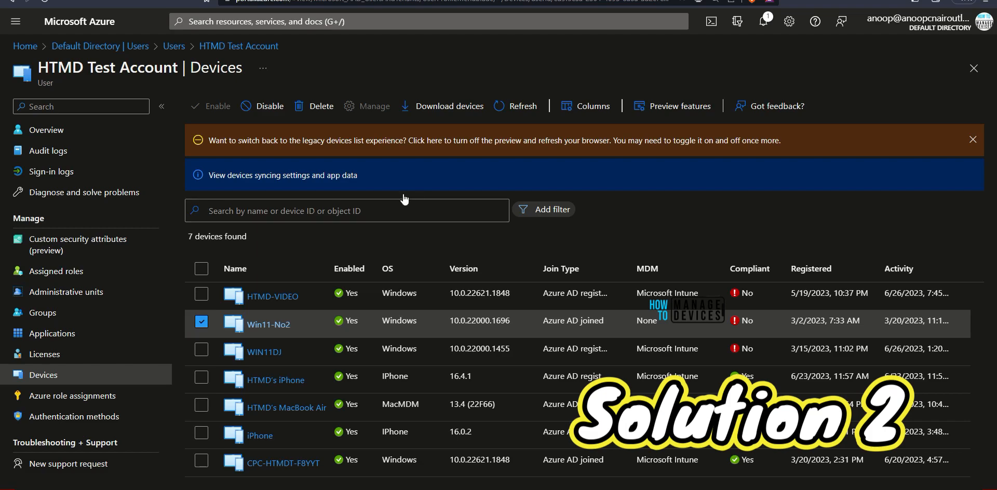
{"action": "left_click", "coordinate": [321, 106]}
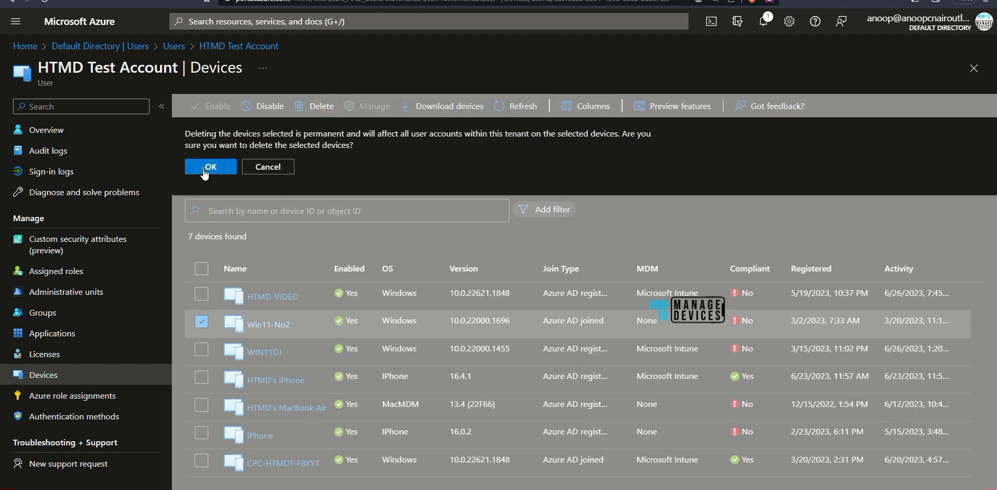
Step: Confirm deleting Win11-No2, then review Device settings showing maximum devices per user at 100
{"action": "left_click", "coordinate": [211, 166]}
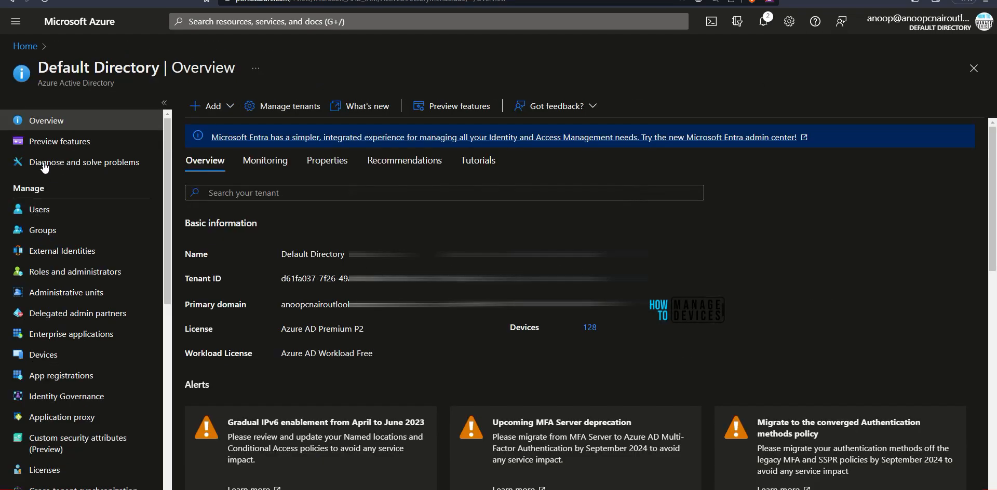
{"action": "mouse_move", "coordinate": [65, 292]}
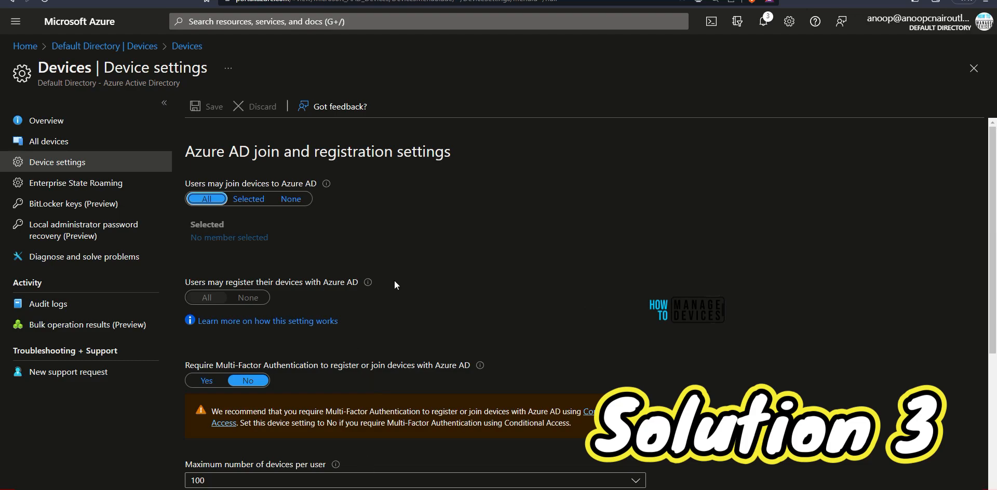
{"action": "scroll", "scroll_direction": "down", "scroll_amount": 3}
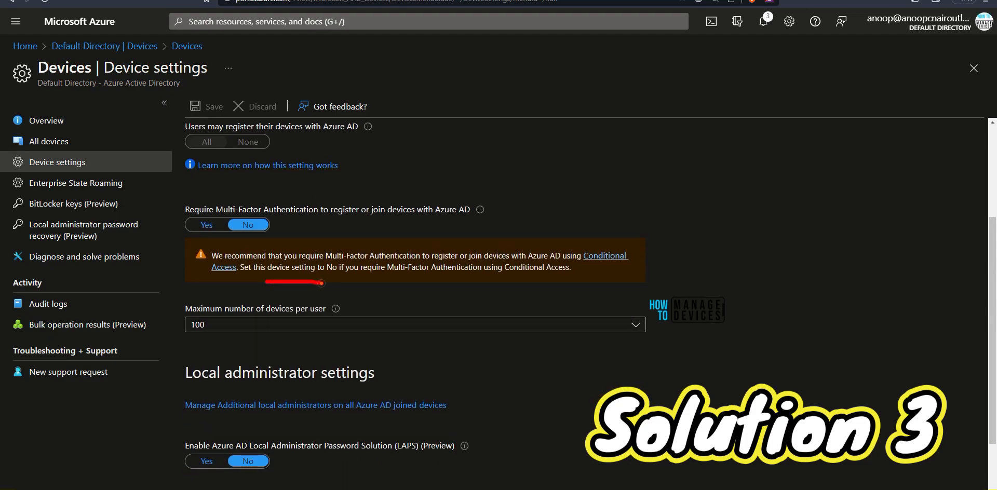
{"action": "mouse_move", "coordinate": [336, 310]}
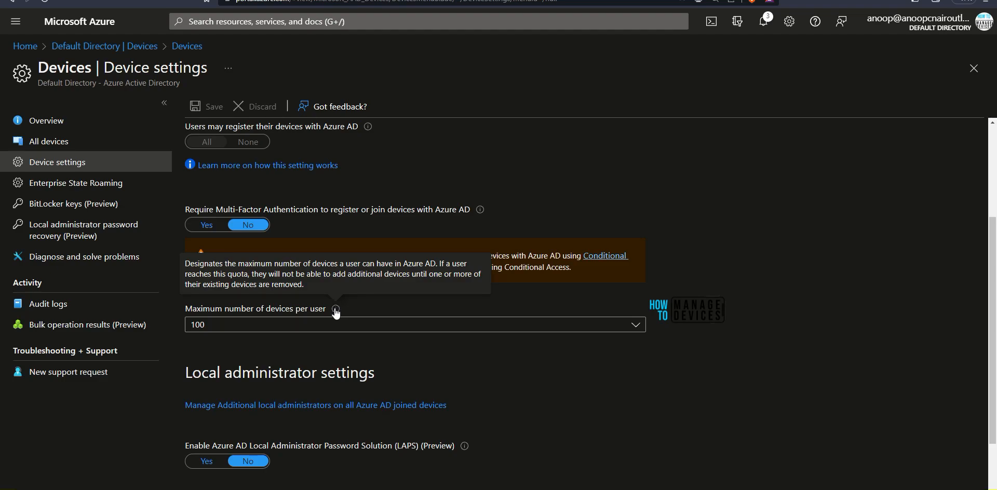
{"action": "mouse_move", "coordinate": [394, 405]}
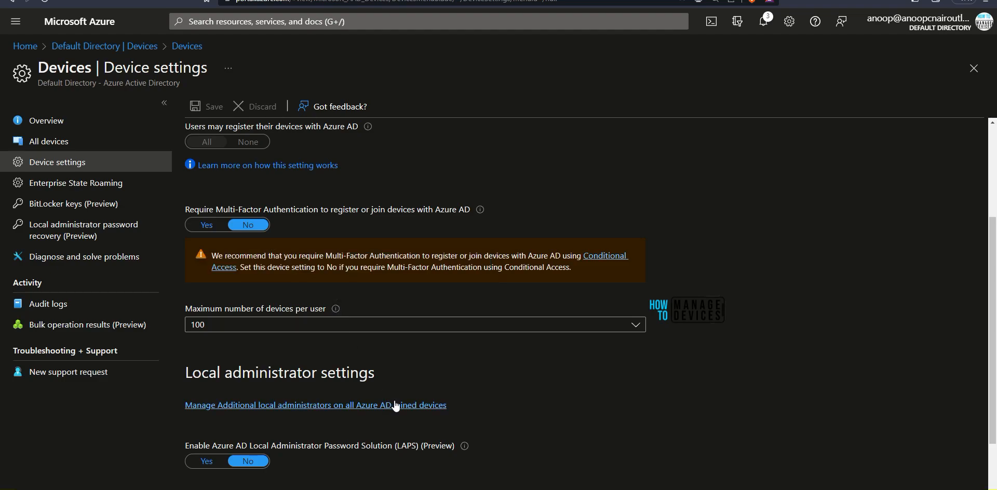
{"action": "scroll", "scroll_direction": "down", "scroll_amount": 3}
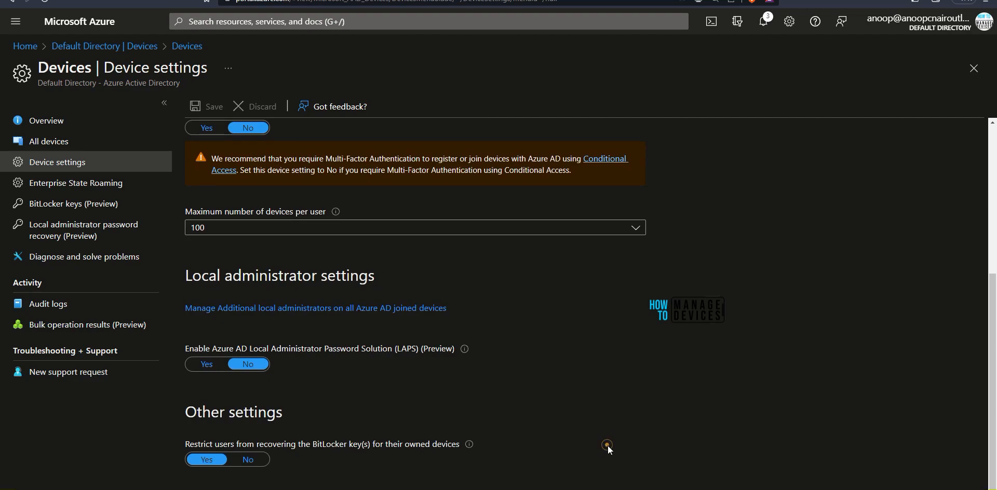
{"action": "mouse_move", "coordinate": [512, 481]}
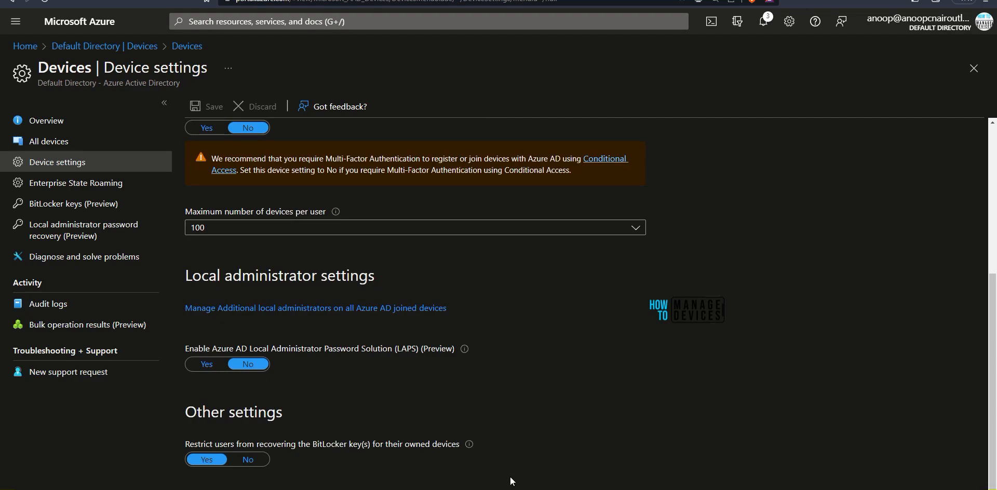
{"action": "mouse_move", "coordinate": [464, 348]}
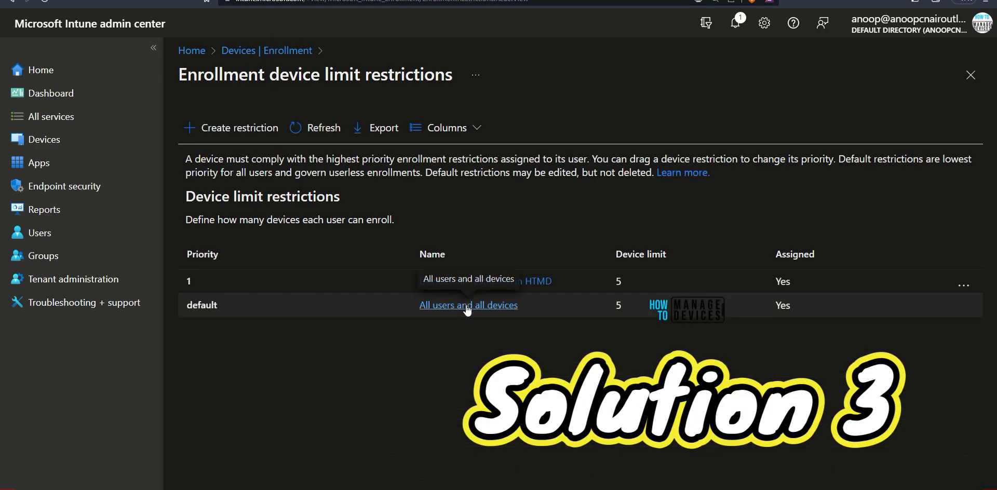
Step: Edit the default All Users restriction's device limit to 15 and review + save it
{"action": "left_click", "coordinate": [288, 49]}
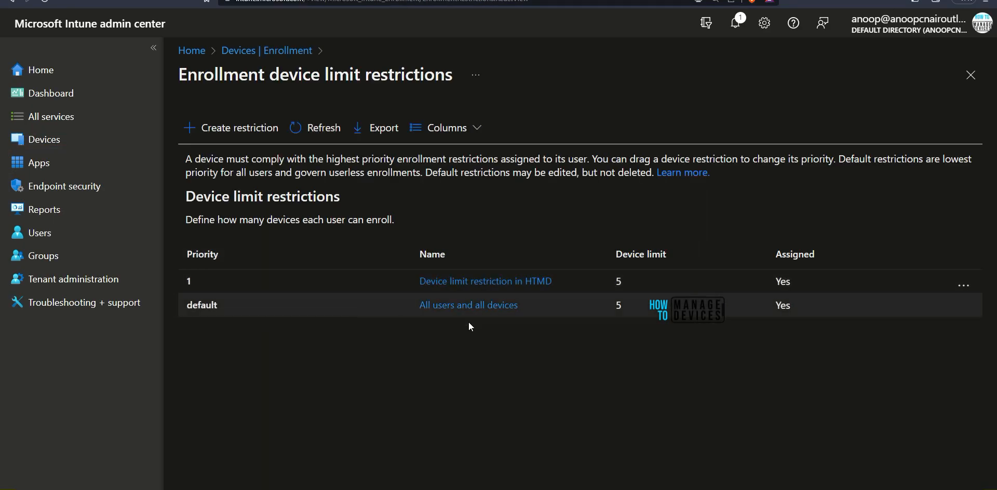
{"action": "left_click", "coordinate": [469, 304]}
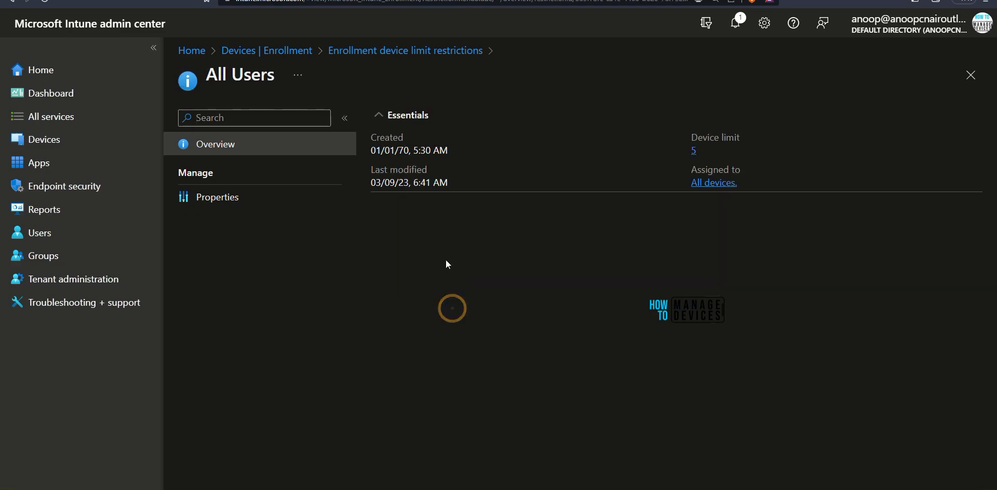
{"action": "left_click", "coordinate": [217, 196]}
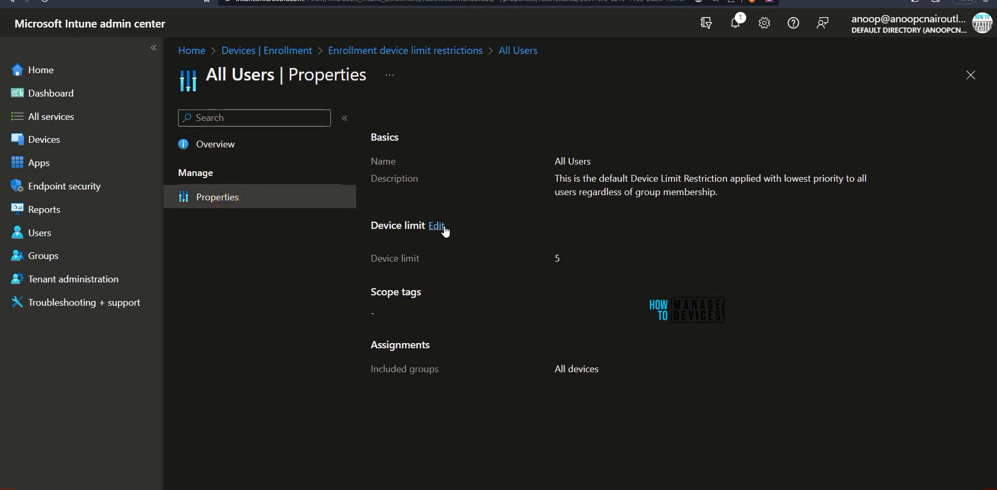
{"action": "left_click", "coordinate": [436, 227]}
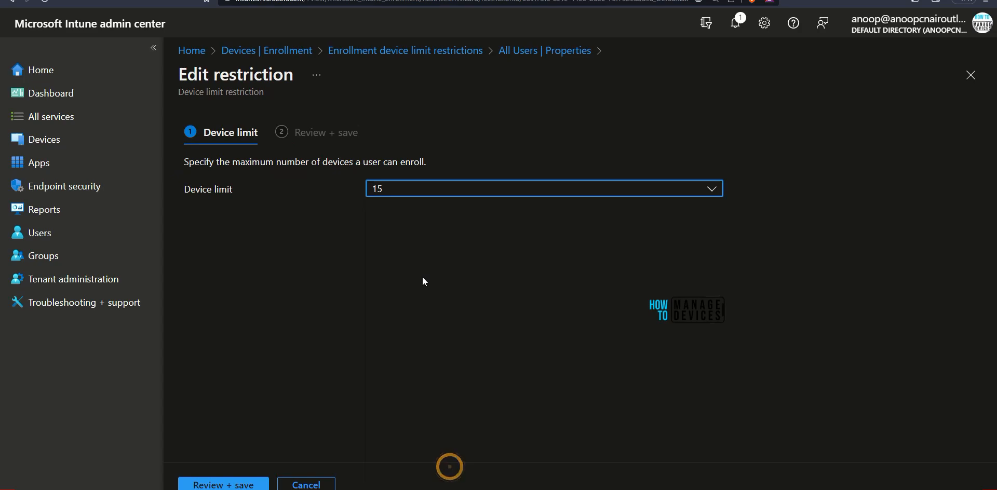
{"action": "mouse_move", "coordinate": [282, 324]}
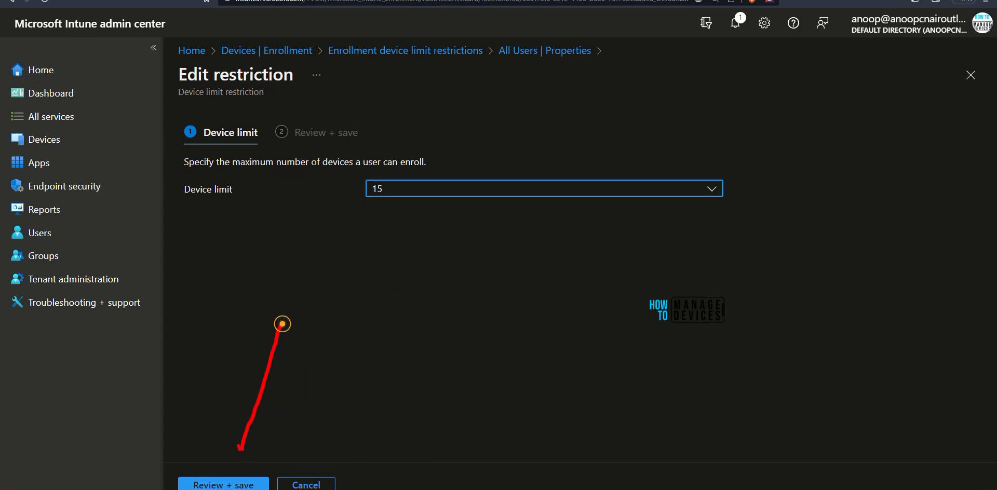
{"action": "left_click", "coordinate": [223, 484]}
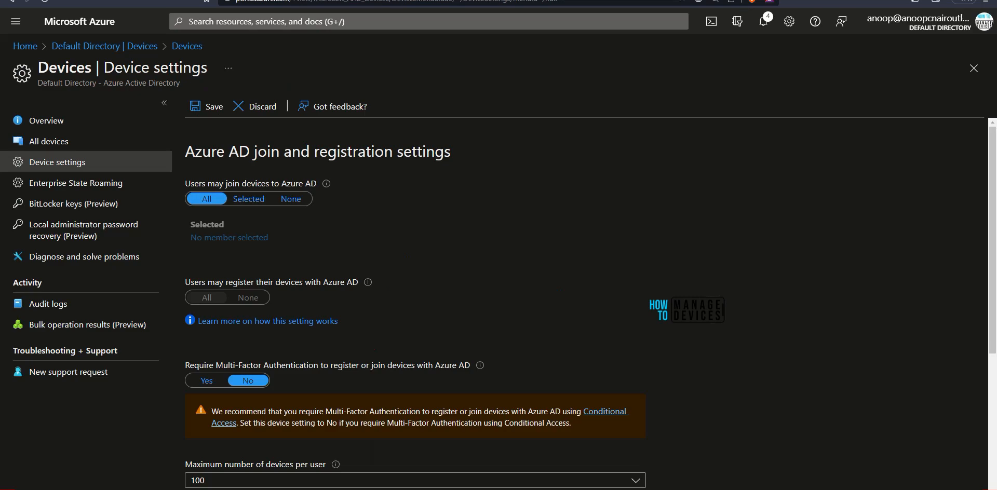
{"action": "mouse_move", "coordinate": [556, 253]}
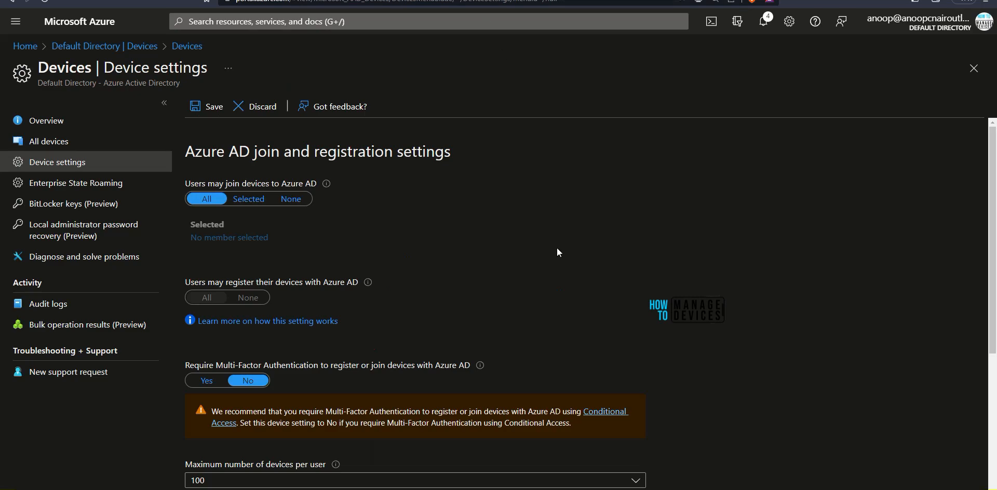
{"action": "mouse_move", "coordinate": [502, 310]}
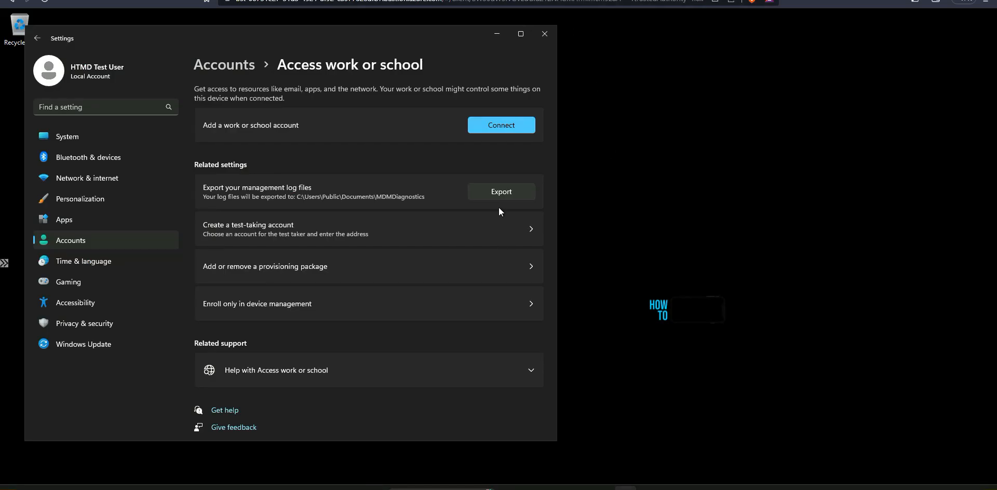
Step: Connect the work account from Access work or school and dismiss the device setup notice
{"action": "left_click", "coordinate": [501, 125]}
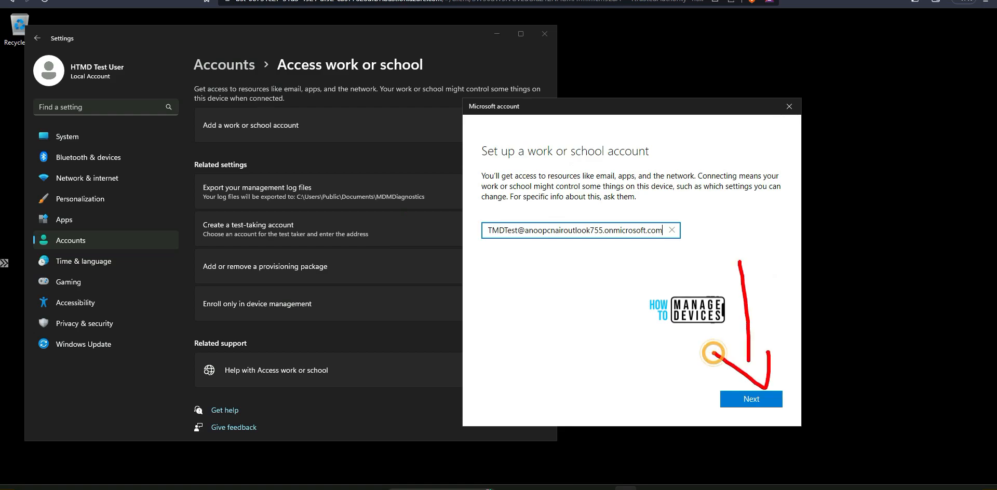
{"action": "left_click", "coordinate": [751, 399]}
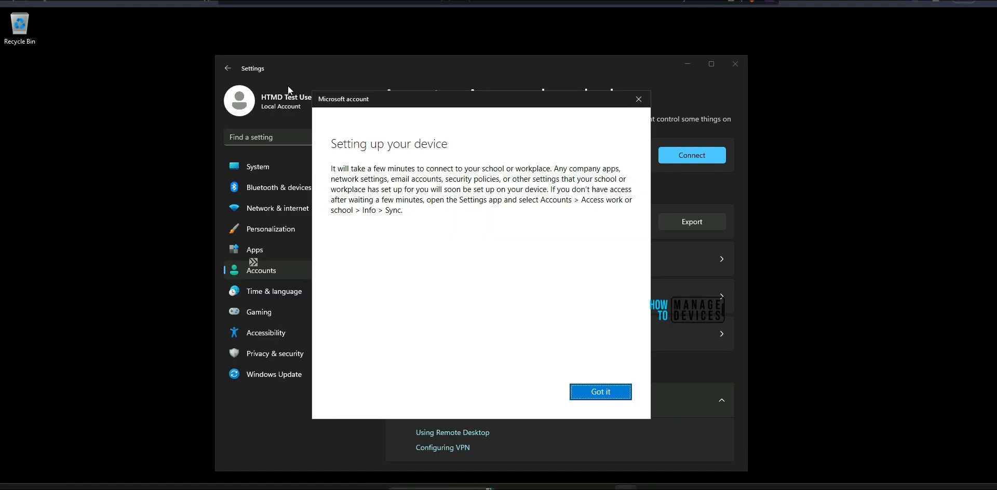
{"action": "mouse_move", "coordinate": [573, 369]}
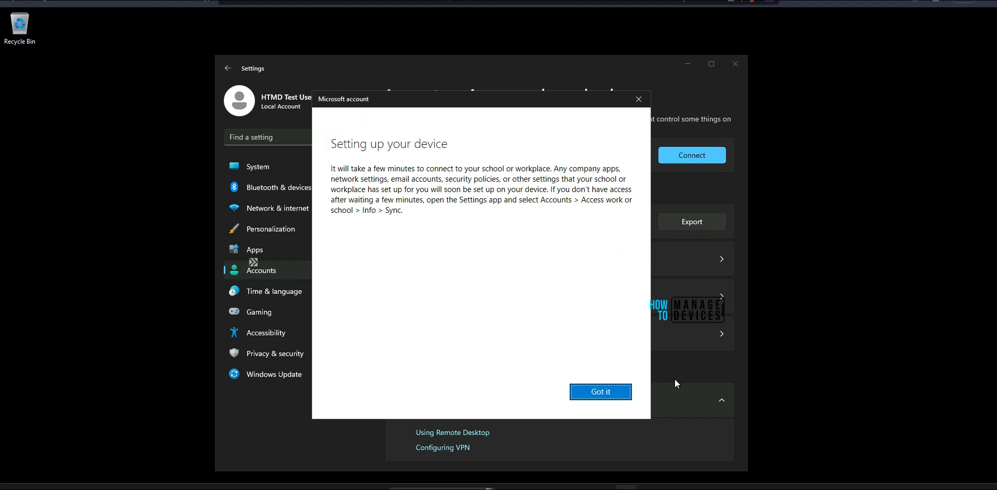
{"action": "left_click", "coordinate": [599, 392]}
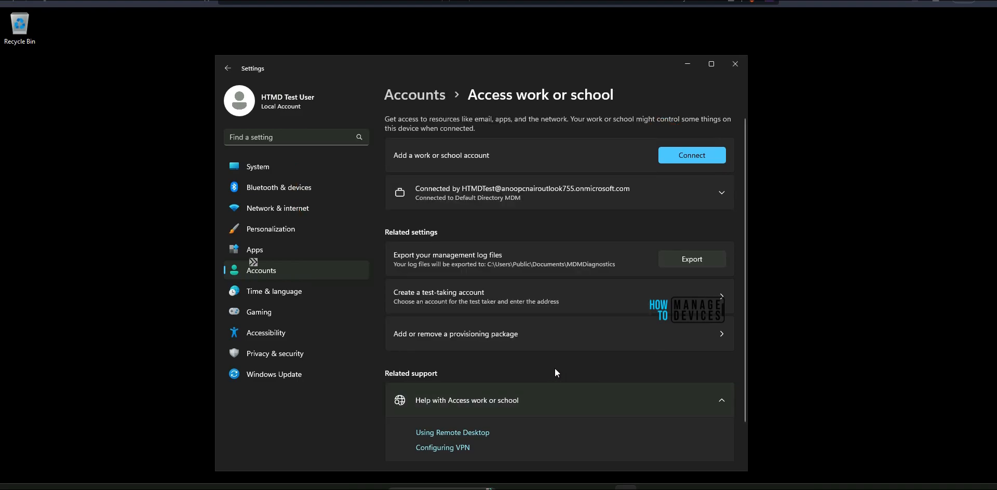
Step: View the connection's Default Directory MDM details and sync status, then return to Accounts
{"action": "left_click", "coordinate": [721, 192]}
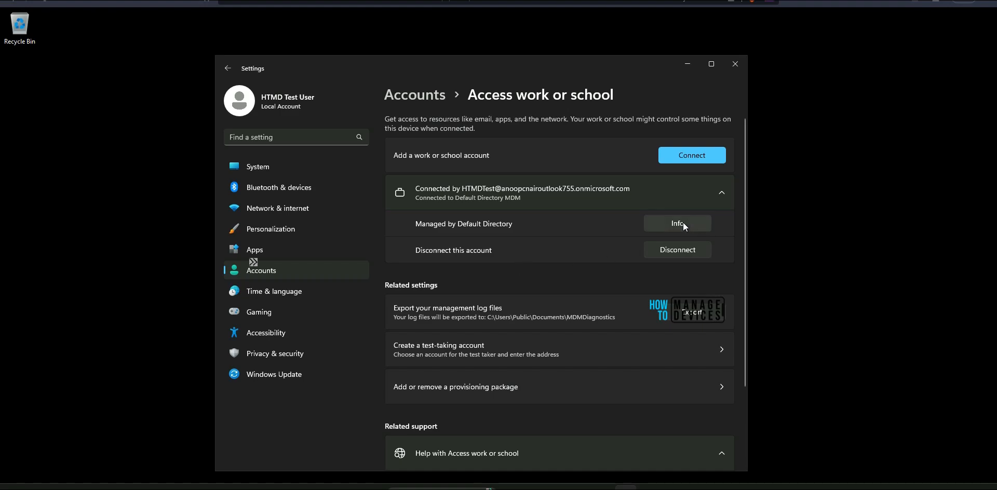
{"action": "left_click", "coordinate": [676, 224]}
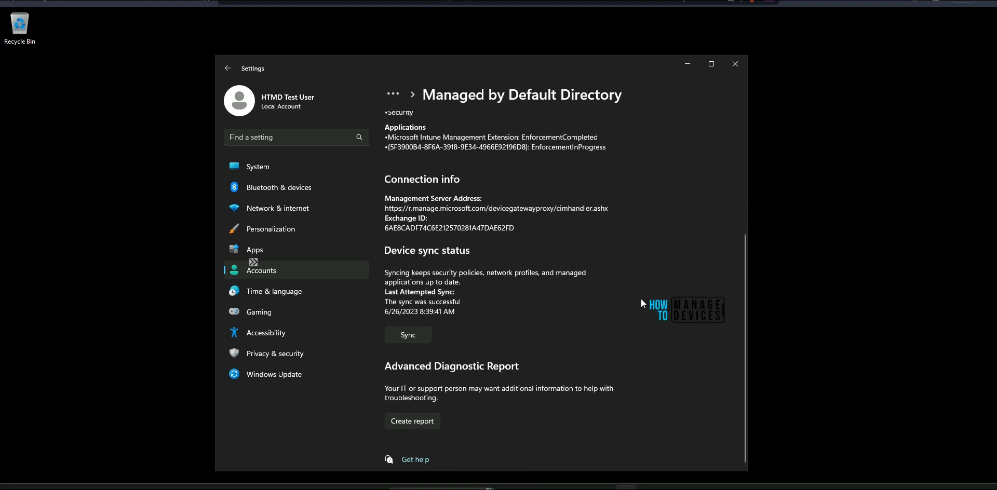
{"action": "scroll", "scroll_direction": "up", "scroll_amount": 3}
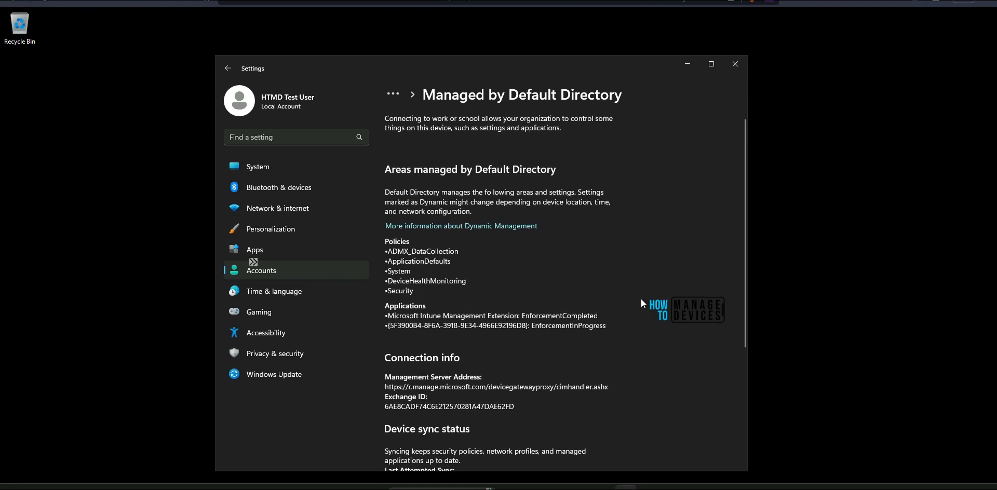
{"action": "left_click", "coordinate": [227, 68]}
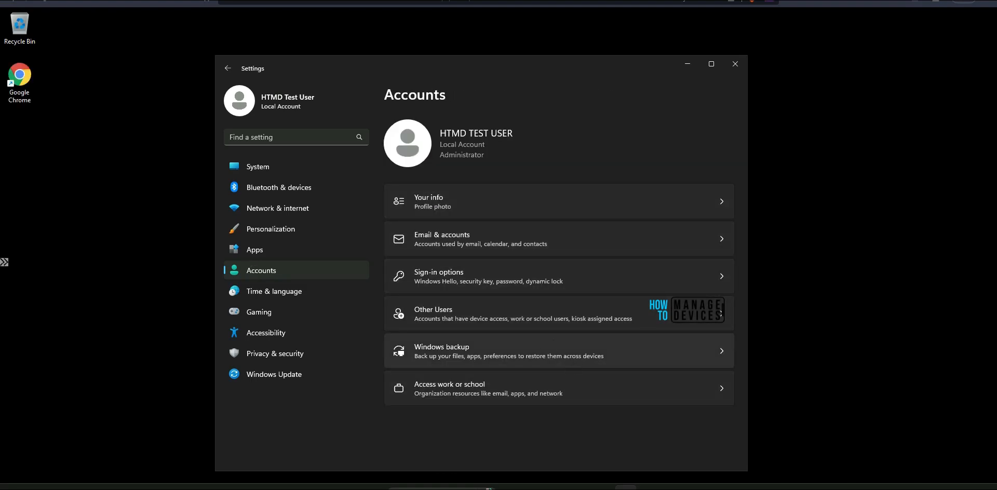
{"action": "mouse_move", "coordinate": [524, 263]}
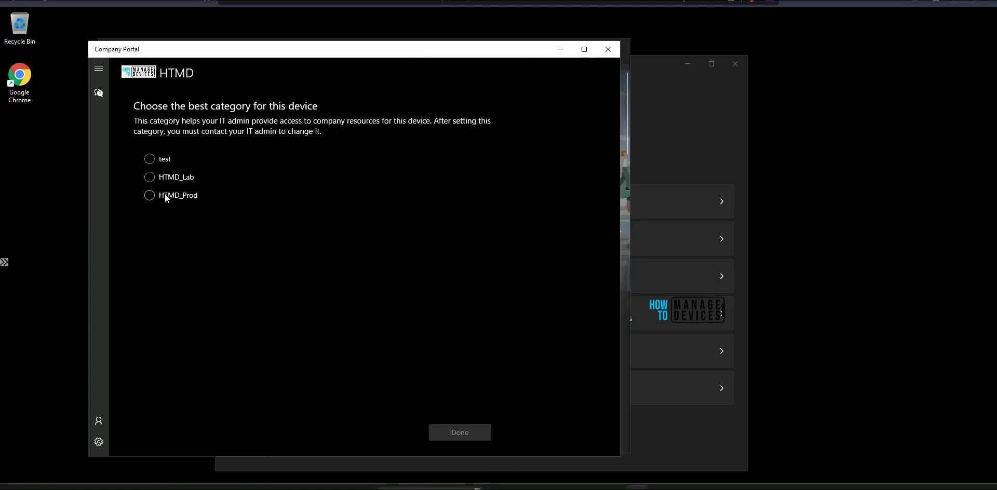
Step: Assign the HTMD_Prod device category instead of HTMD_Lab and confirm it
{"action": "left_click", "coordinate": [149, 176]}
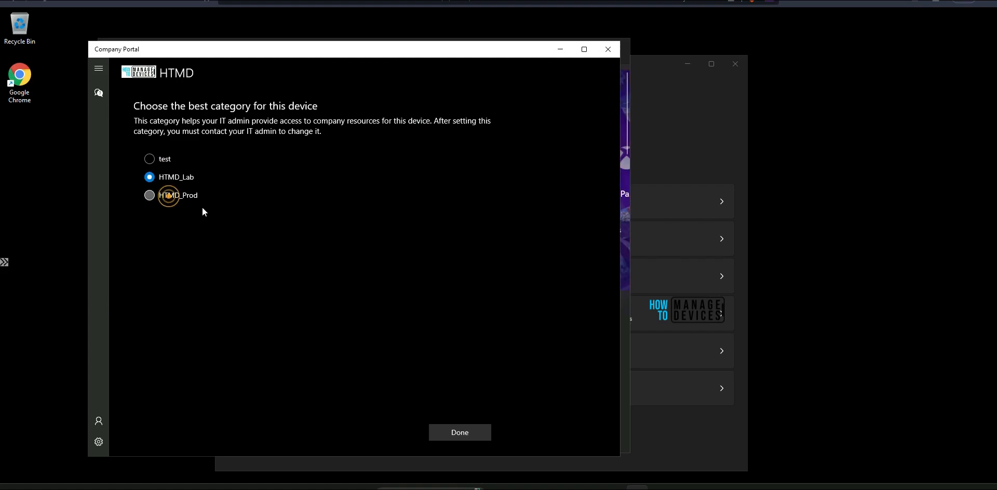
{"action": "left_click", "coordinate": [149, 196]}
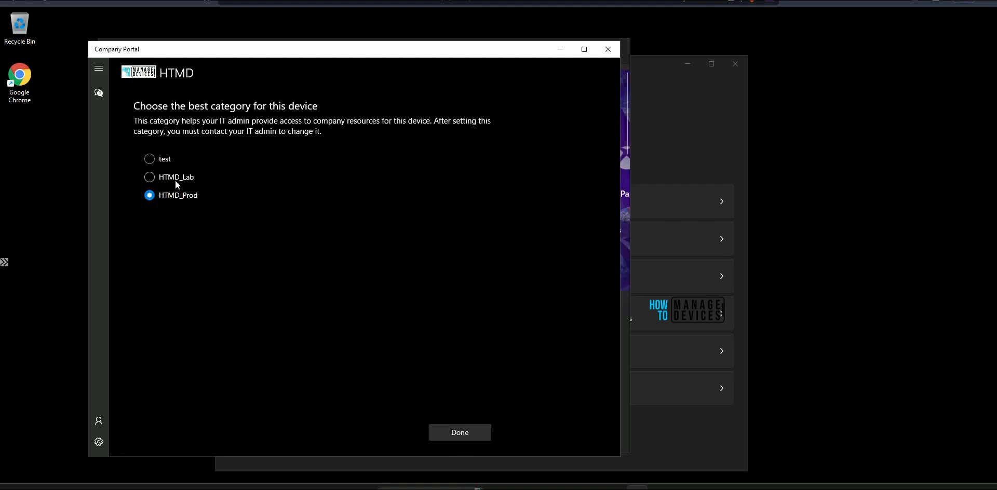
{"action": "left_click", "coordinate": [458, 432]}
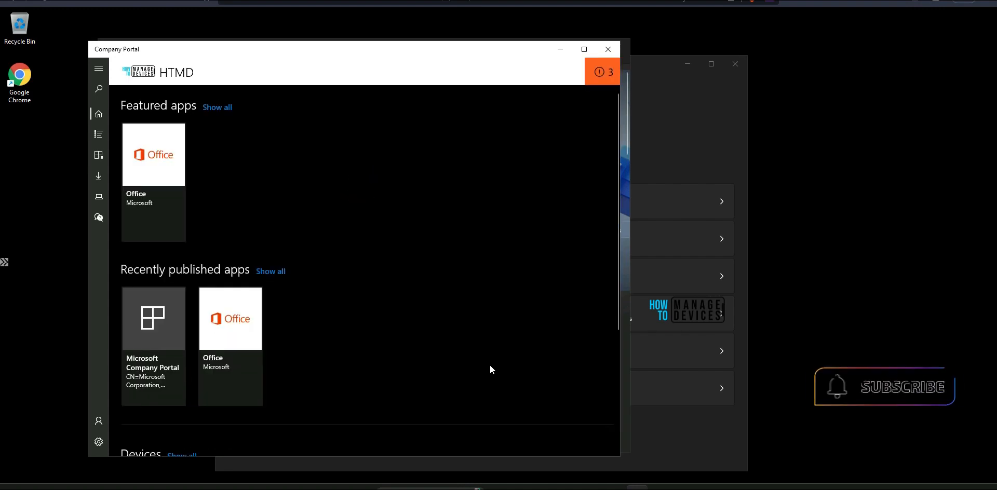
Step: Review the signed-in account profile and the Apps catalog listing Company Portal and Office
{"action": "left_click", "coordinate": [99, 420]}
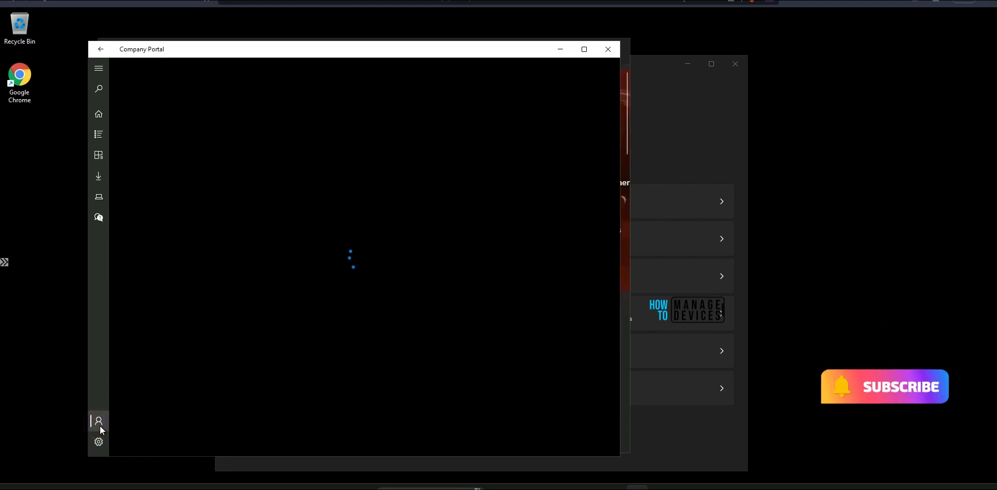
{"action": "left_click", "coordinate": [99, 421]}
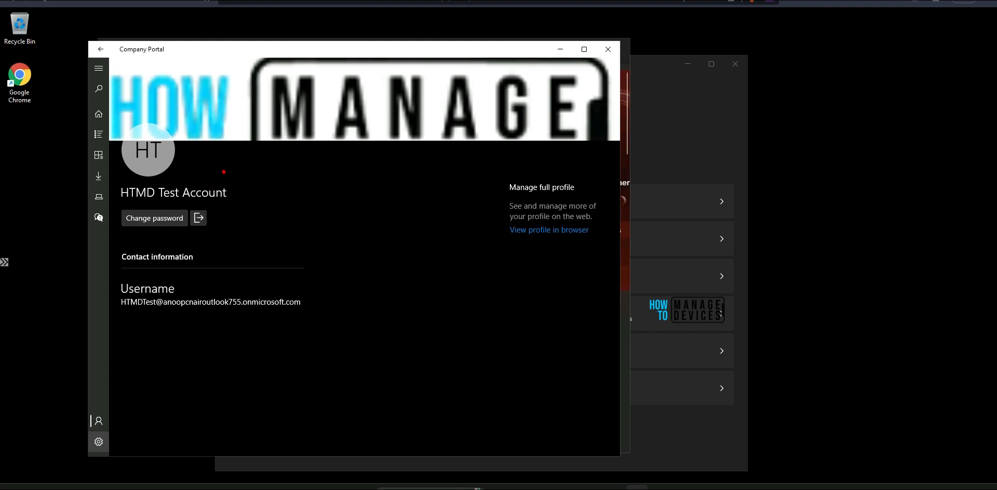
{"action": "left_click", "coordinate": [98, 155]}
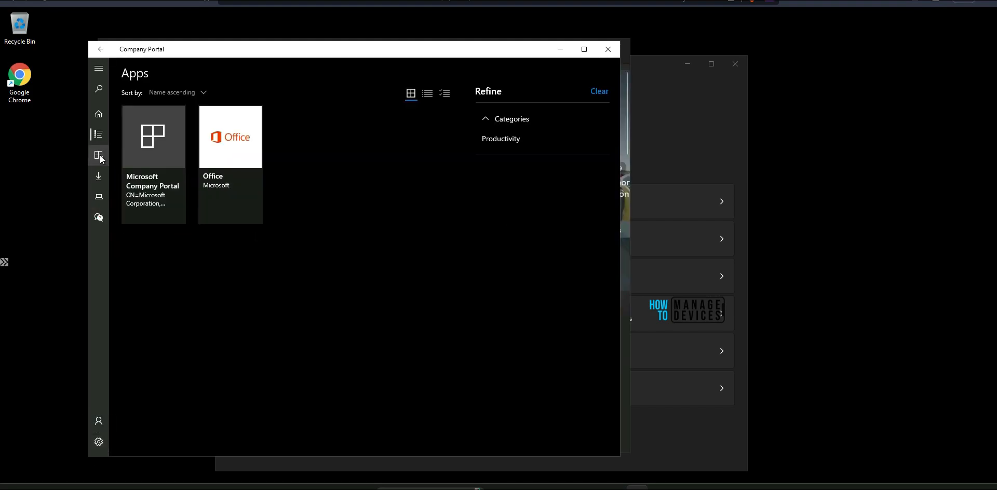
{"action": "mouse_move", "coordinate": [355, 333]}
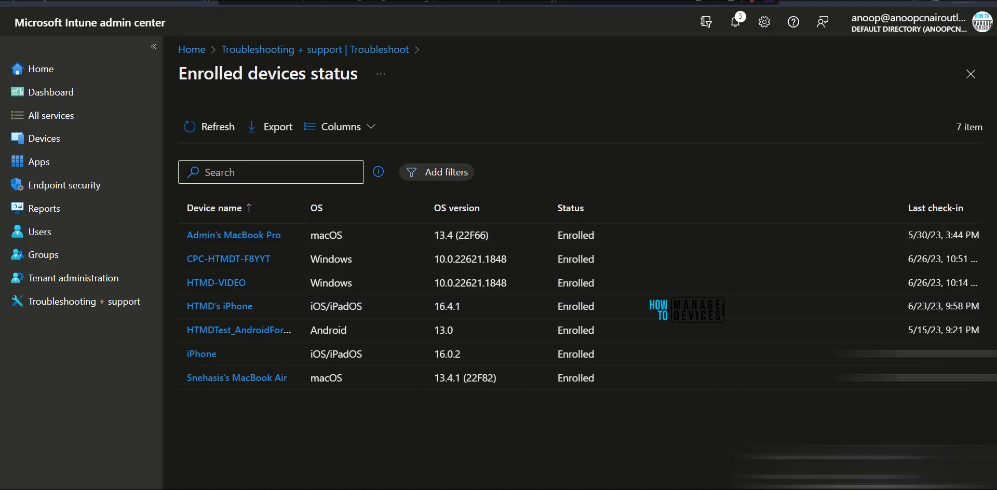
Step: Refresh Enrolled devices status so IntuneTestingVM appears as Enrolled
{"action": "left_click", "coordinate": [209, 127]}
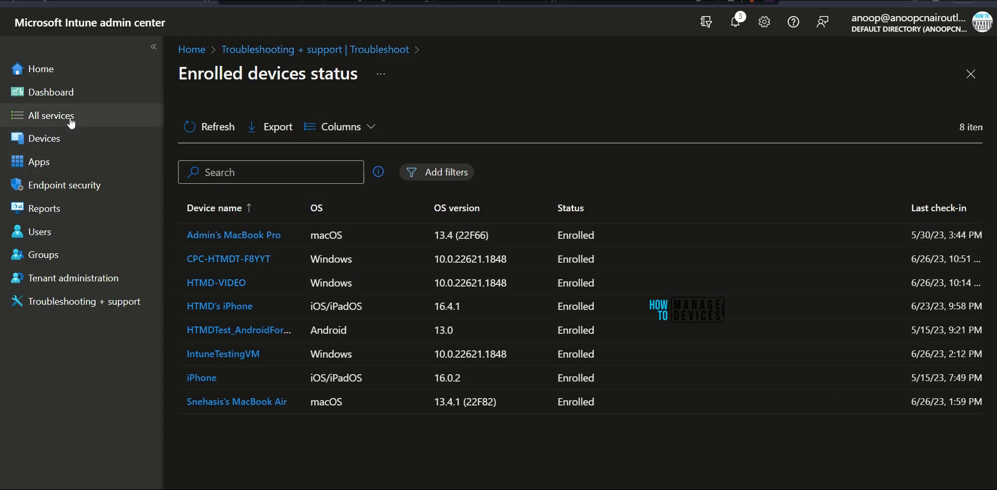
{"action": "mouse_move", "coordinate": [261, 299]}
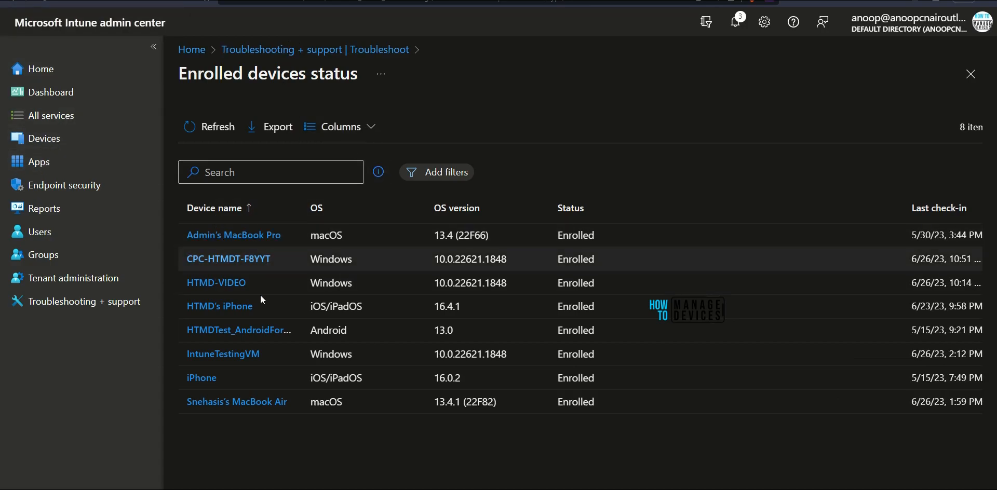